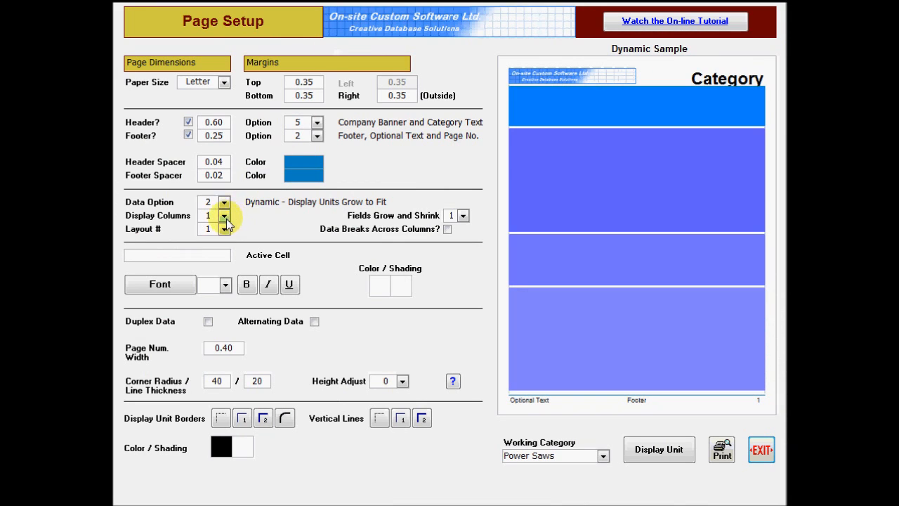
# Set 3 display columns, grow-and-shrink 3, shadowed unit borders, and Baseball Gloves as working category.
pyautogui.click(223, 215)
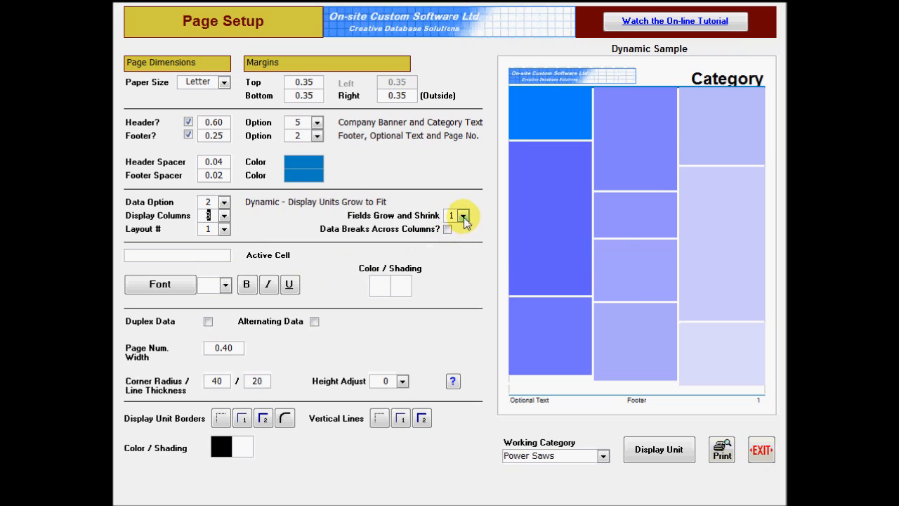
pyautogui.click(463, 215)
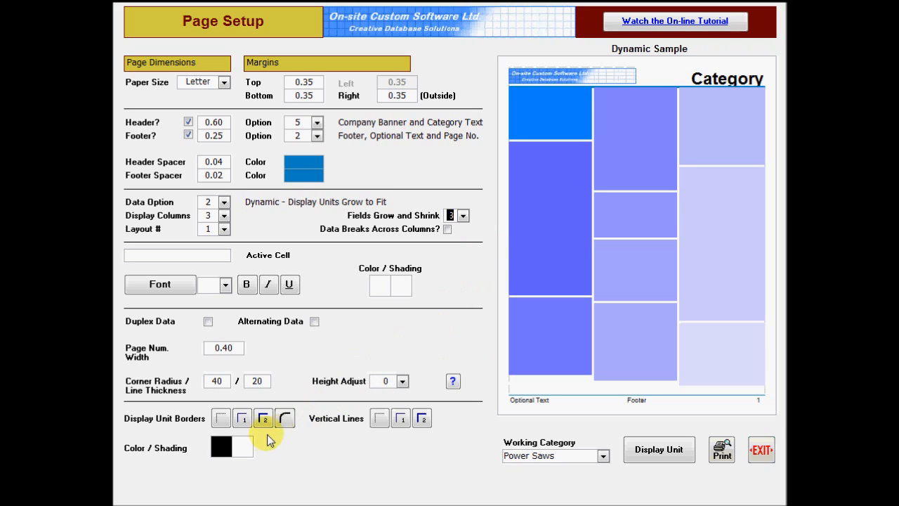
pyautogui.click(242, 417)
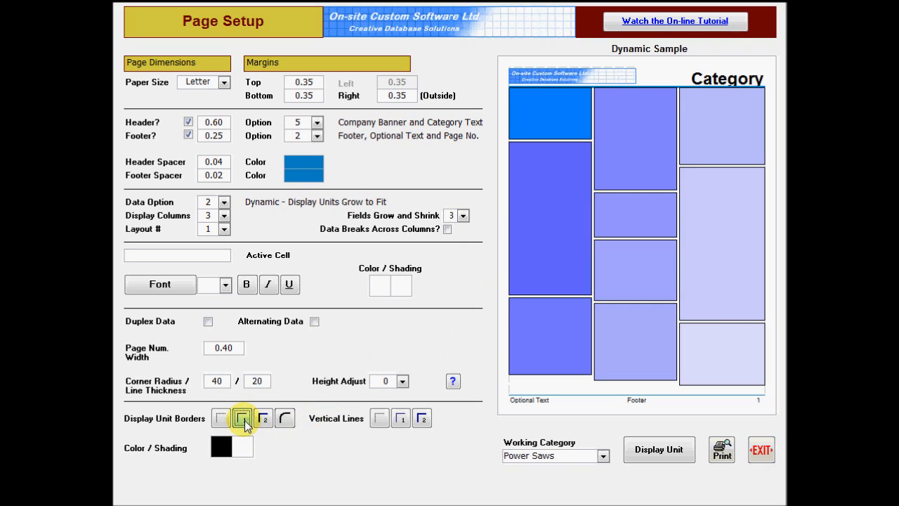
pyautogui.click(262, 418)
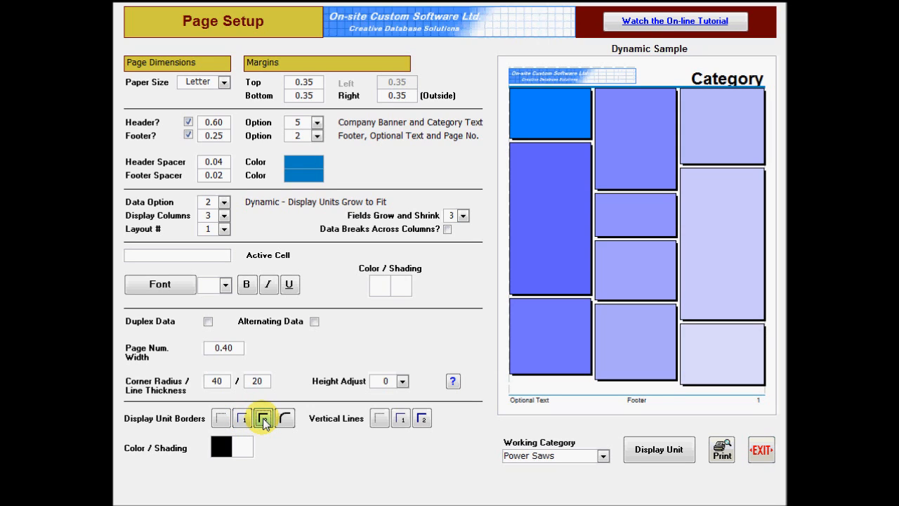
pyautogui.click(263, 417)
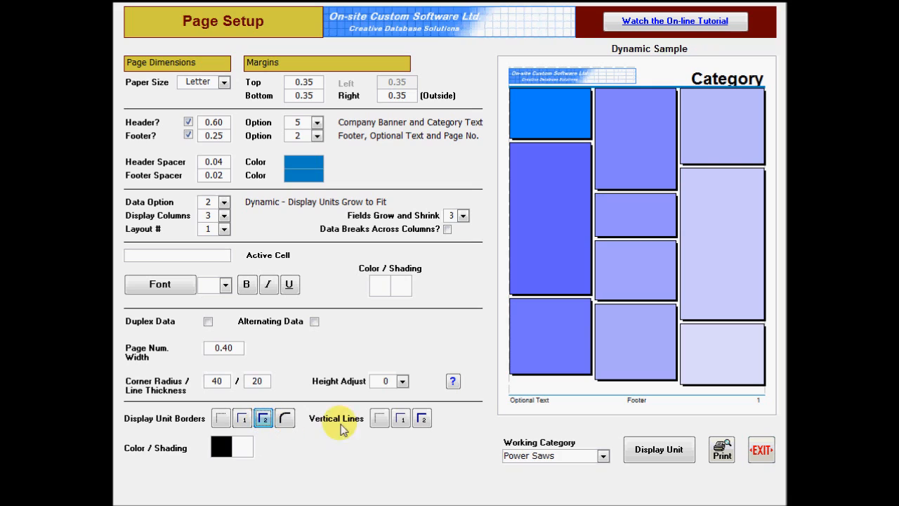
pyautogui.click(602, 455)
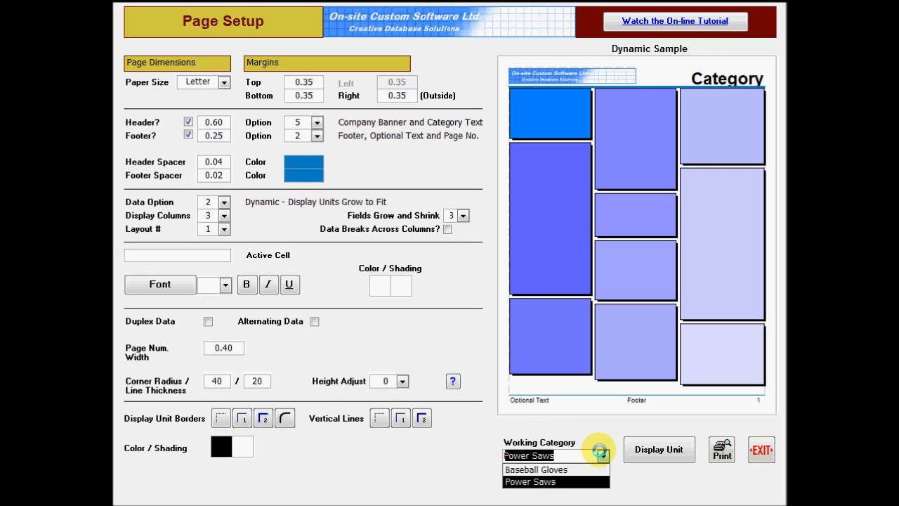
pyautogui.click(535, 469)
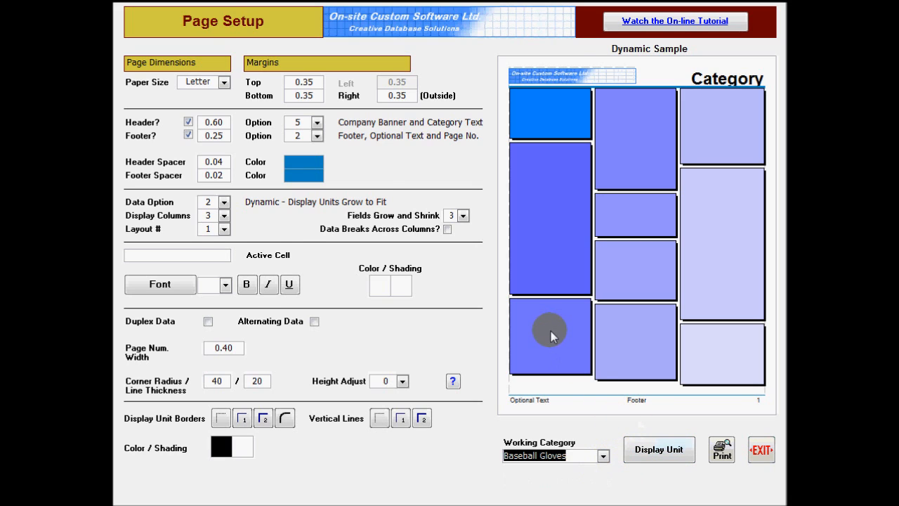
# Open the Display Unit layout screen showing the 2.60 by 4.69 inch unit.
pyautogui.click(657, 449)
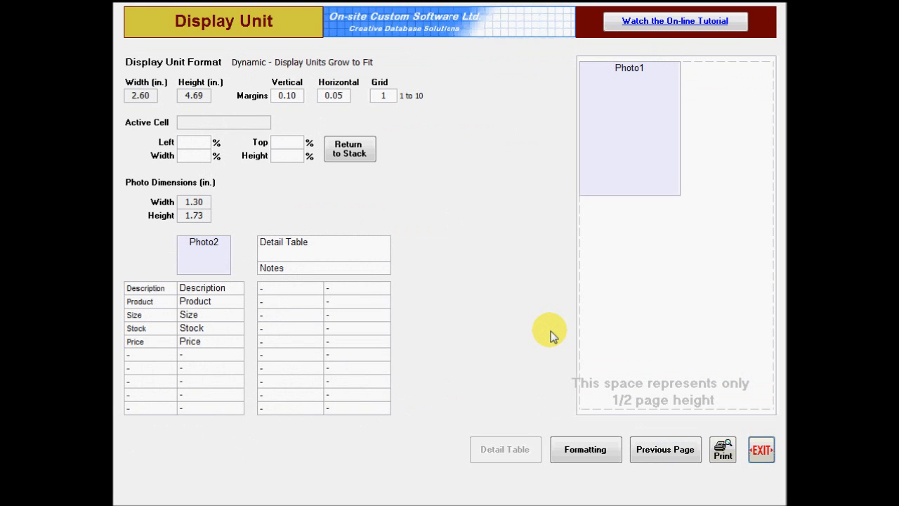
pyautogui.moveTo(547, 400)
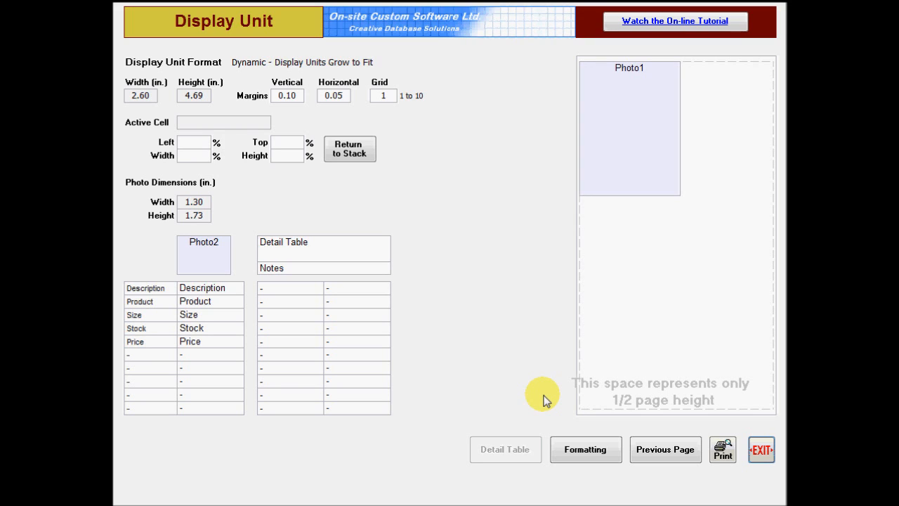
pyautogui.moveTo(537, 406)
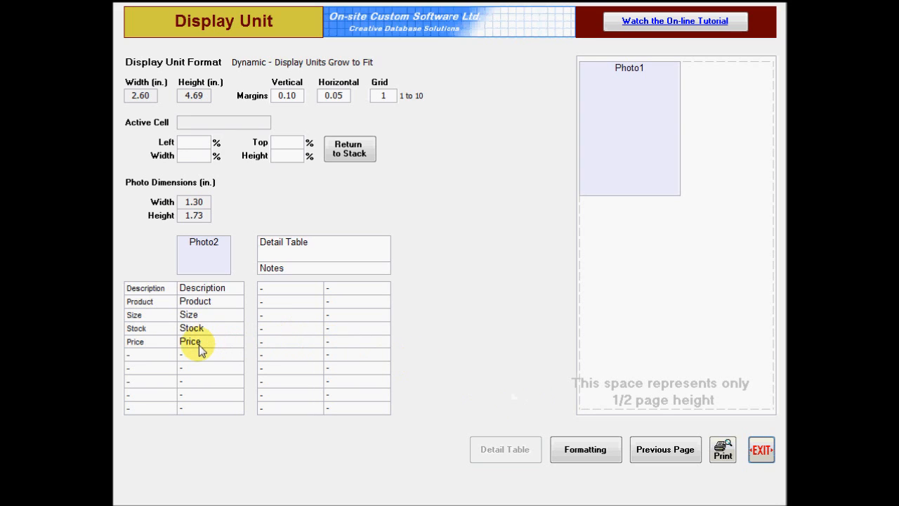
# Place the Price field near the unit's right edge (65.50% left, 61.50% top) and preview the page.
pyautogui.moveTo(202, 342); pyautogui.dragTo(657, 299)
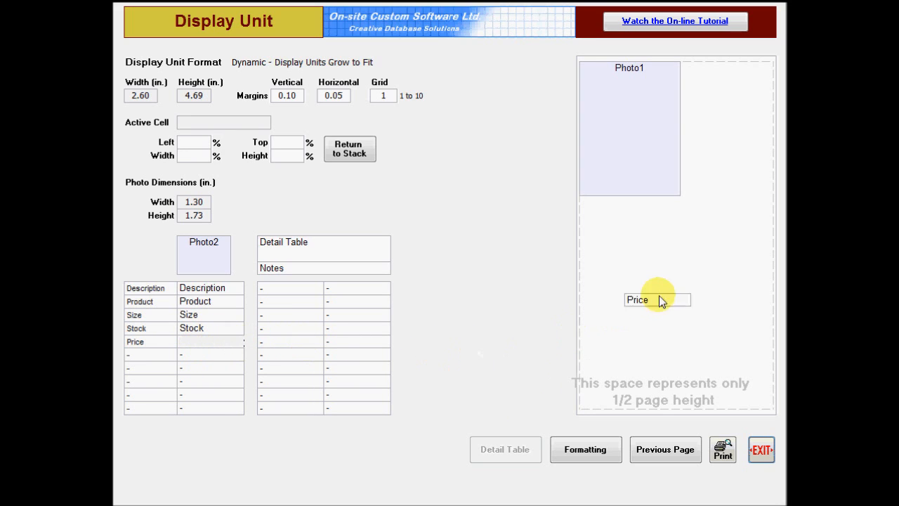
pyautogui.moveTo(657, 299); pyautogui.dragTo(737, 281)
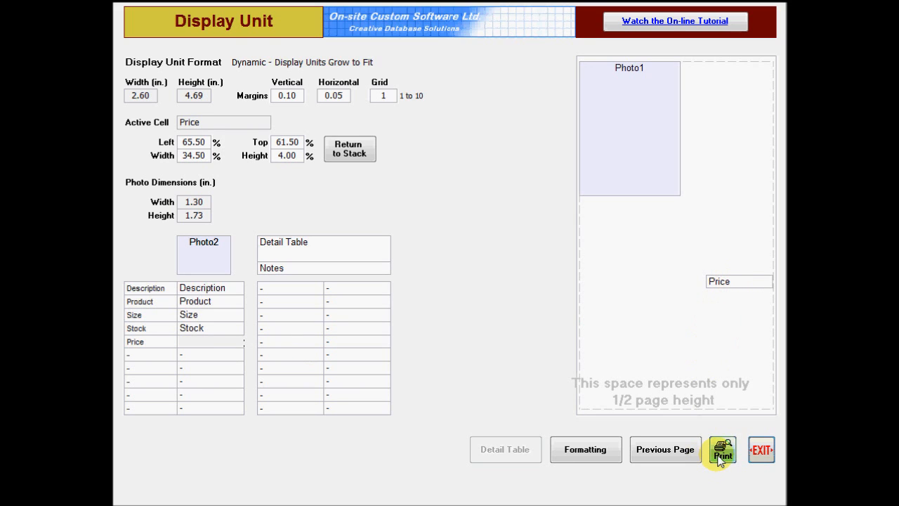
pyautogui.click(721, 449)
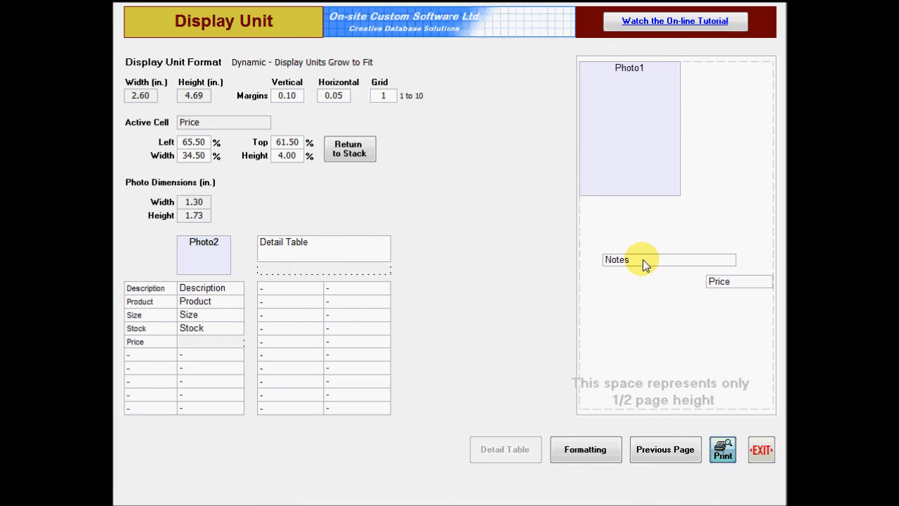
# Place Notes across the unit above Price, then preview the printed category page.
pyautogui.click(667, 258)
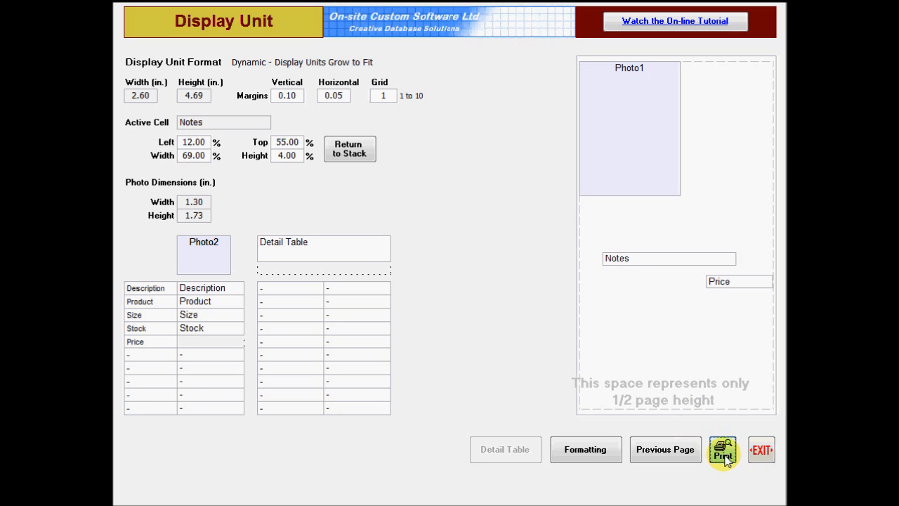
pyautogui.click(723, 449)
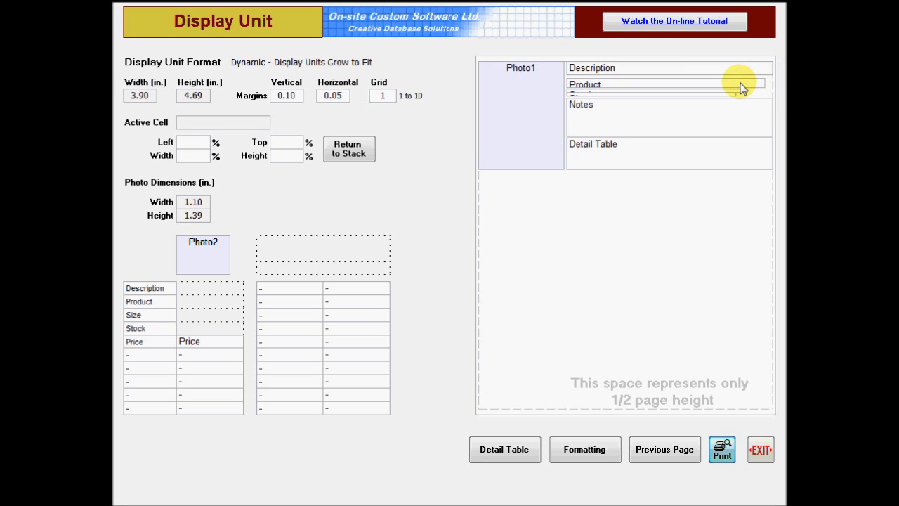
pyautogui.moveTo(737, 97)
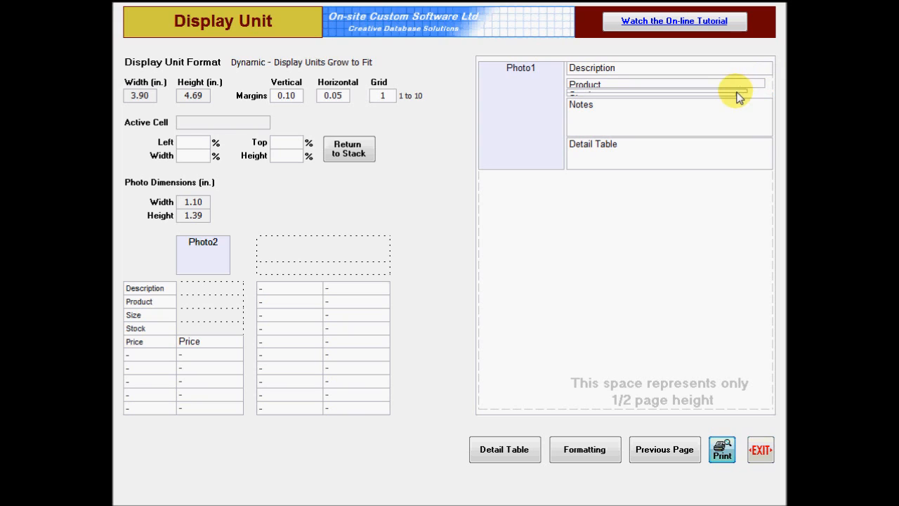
pyautogui.moveTo(723, 100)
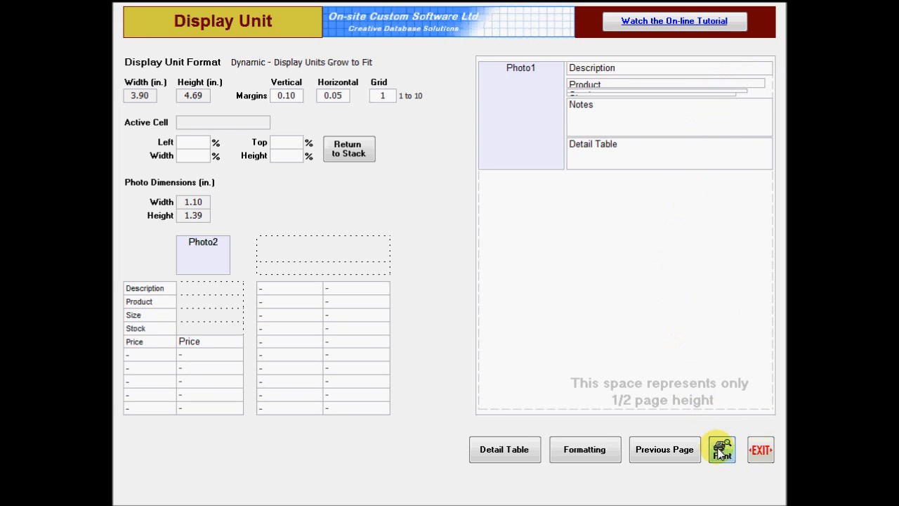
pyautogui.click(721, 449)
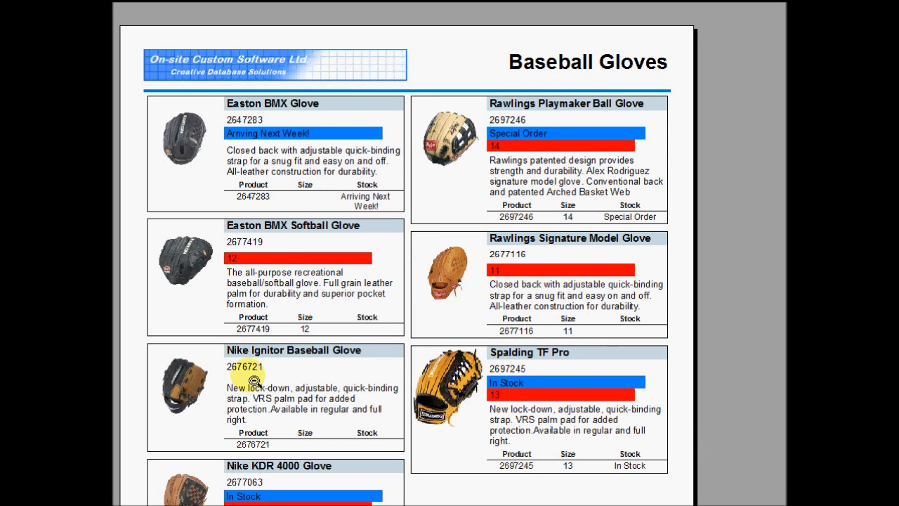
pyautogui.moveTo(365, 276)
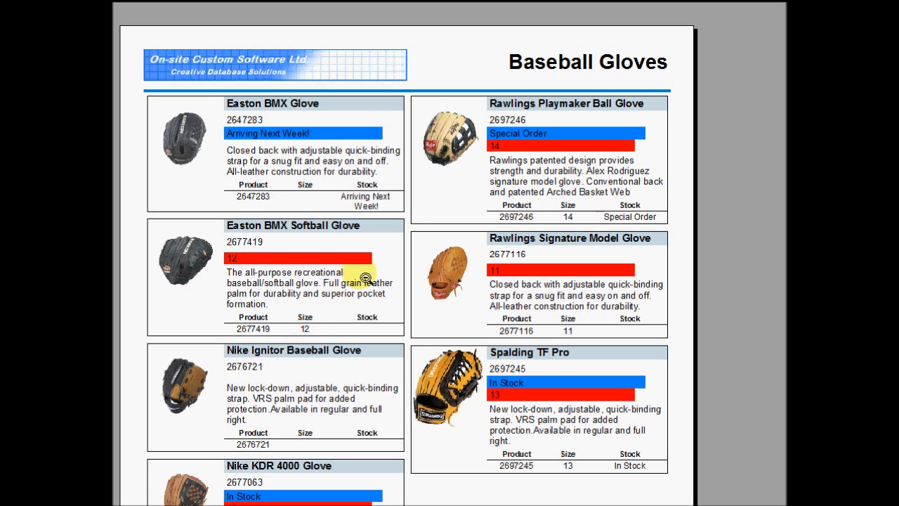
pyautogui.moveTo(379, 271)
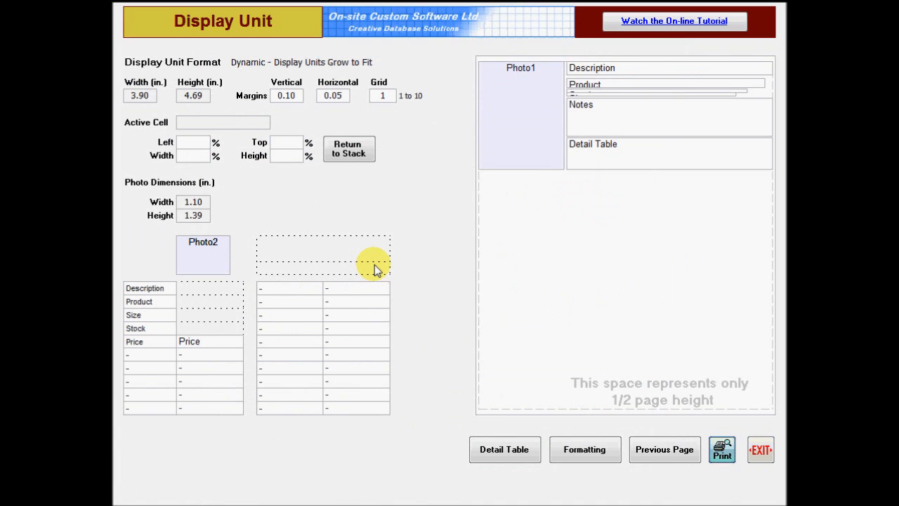
pyautogui.moveTo(611, 133)
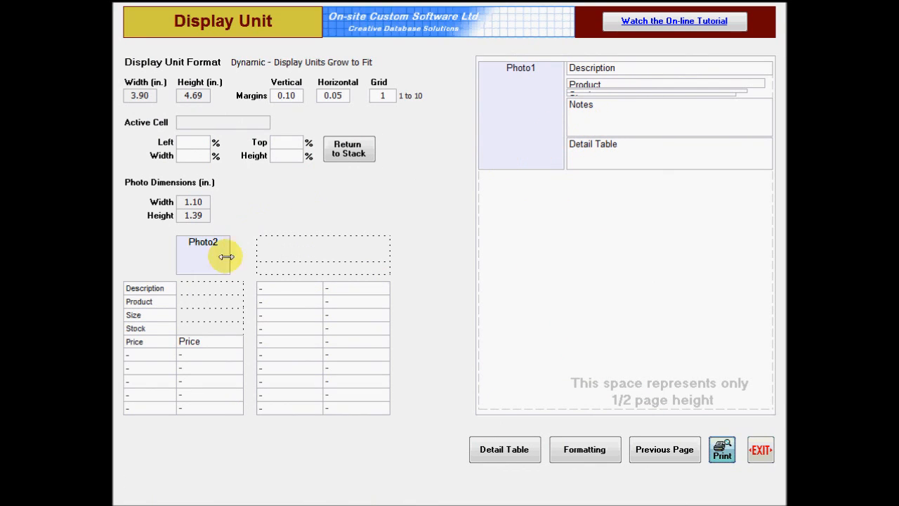
# Grab the Photo2 placeholder from the field stack.
pyautogui.click(203, 328)
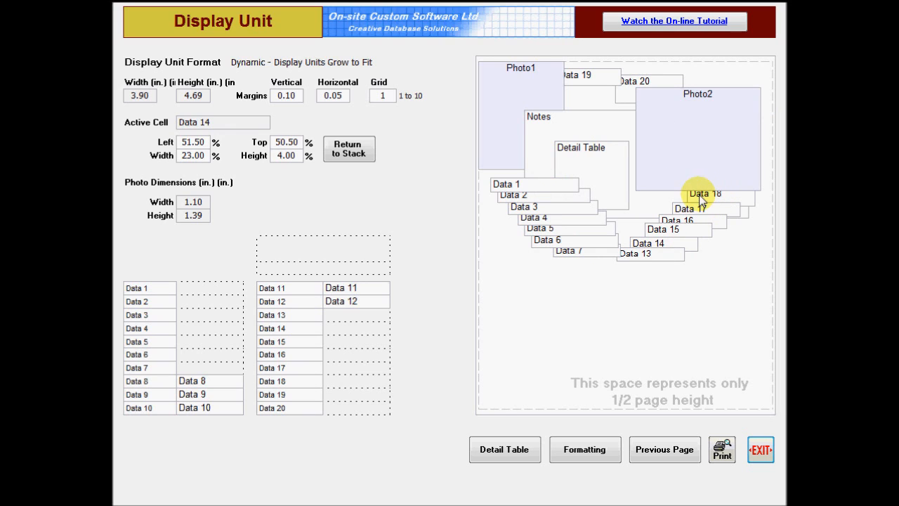
pyautogui.moveTo(579, 132)
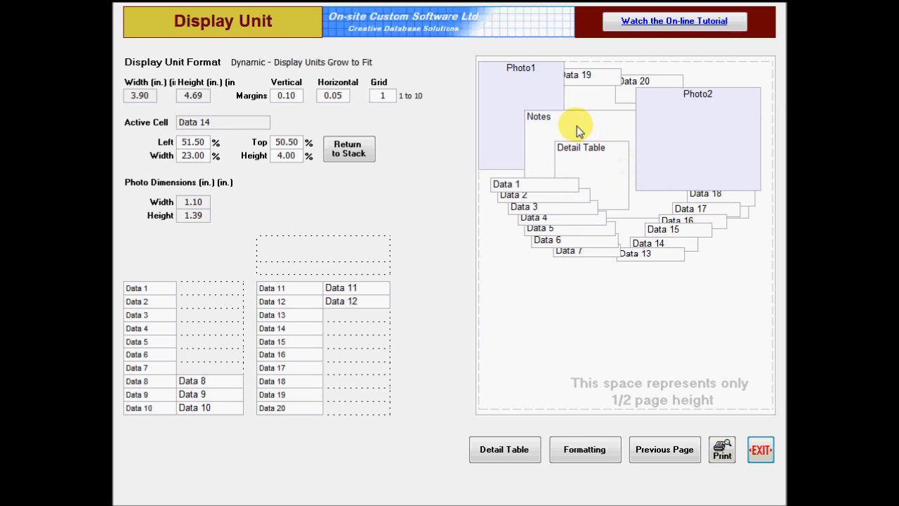
pyautogui.moveTo(562, 112)
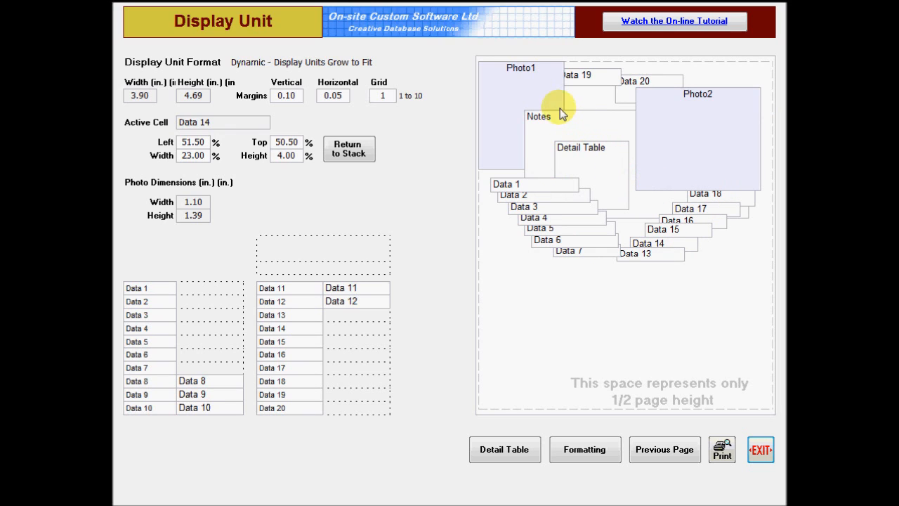
pyautogui.moveTo(673, 121)
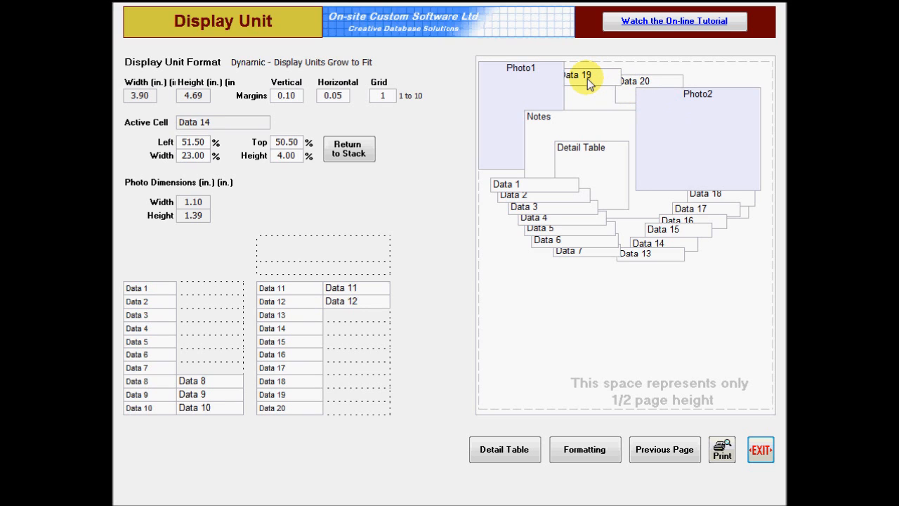
pyautogui.moveTo(627, 102)
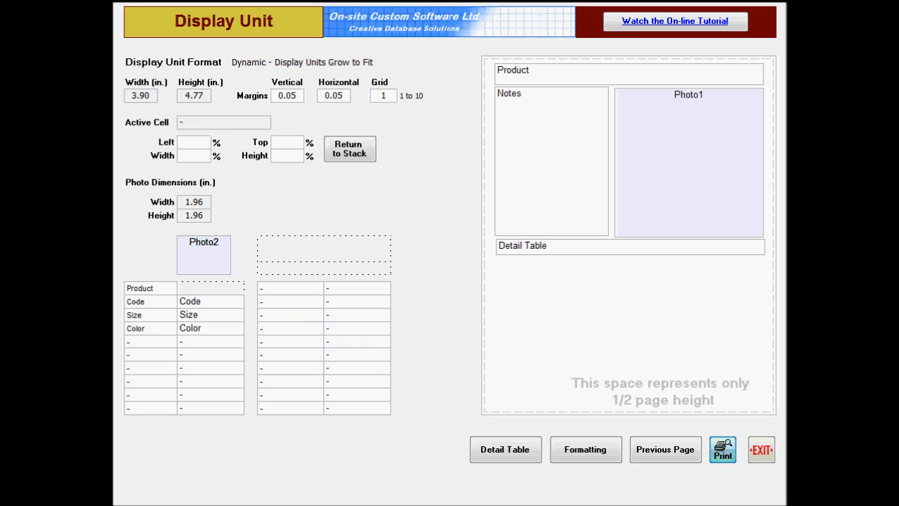
pyautogui.moveTo(723, 460)
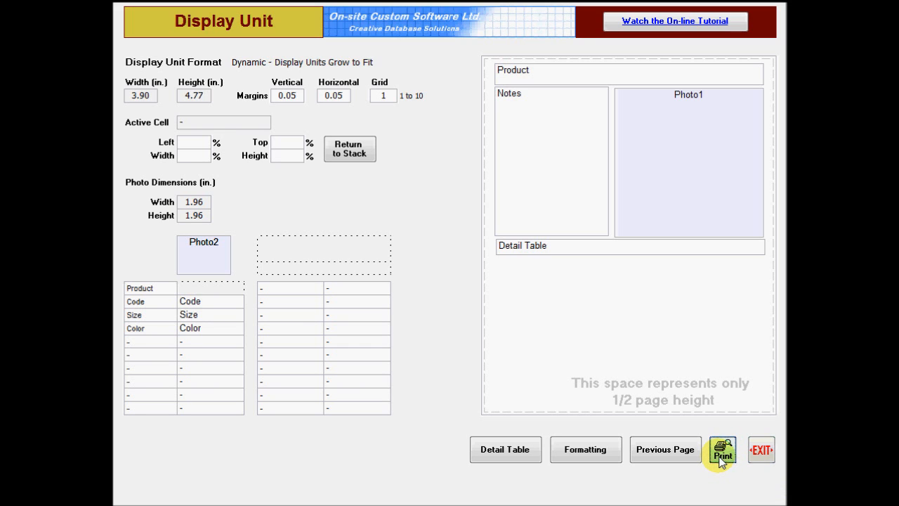
# Preview T-Shirts, place a blank field below the detail table, and preview again.
pyautogui.click(721, 449)
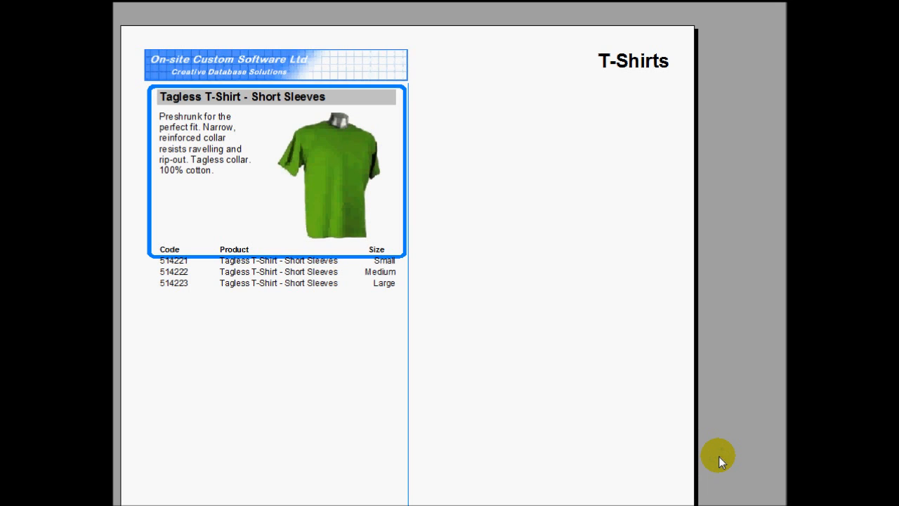
pyautogui.click(722, 450)
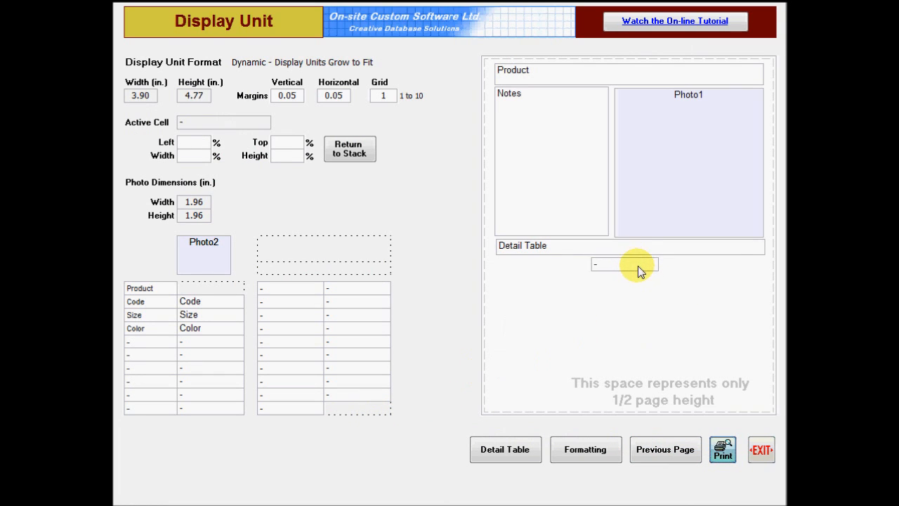
pyautogui.click(623, 264)
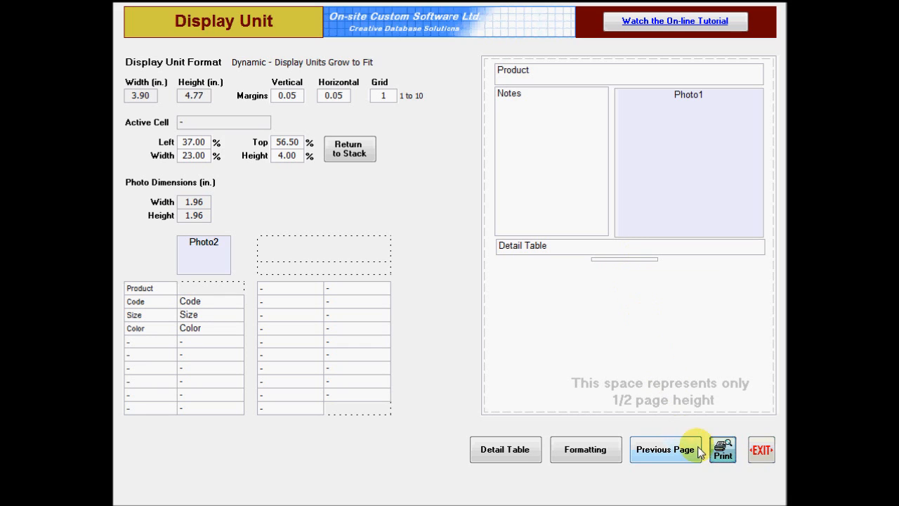
pyautogui.click(722, 448)
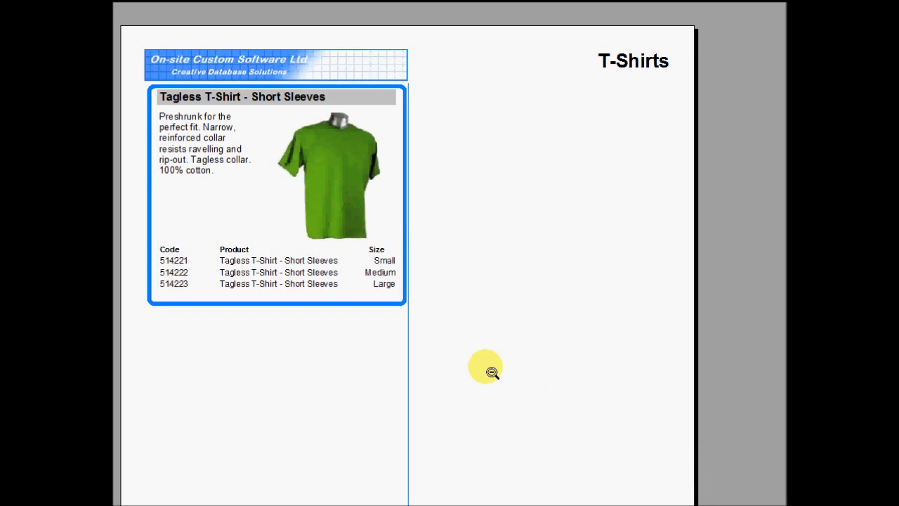